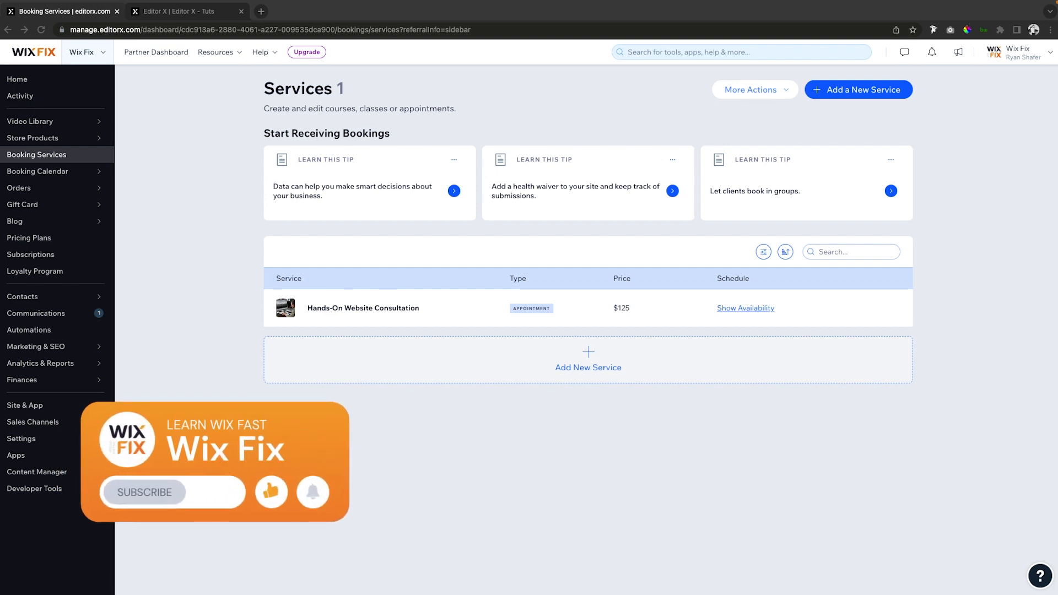
From booking services' More Actions, go to Coupons and start a New Coupon.
click(171, 491)
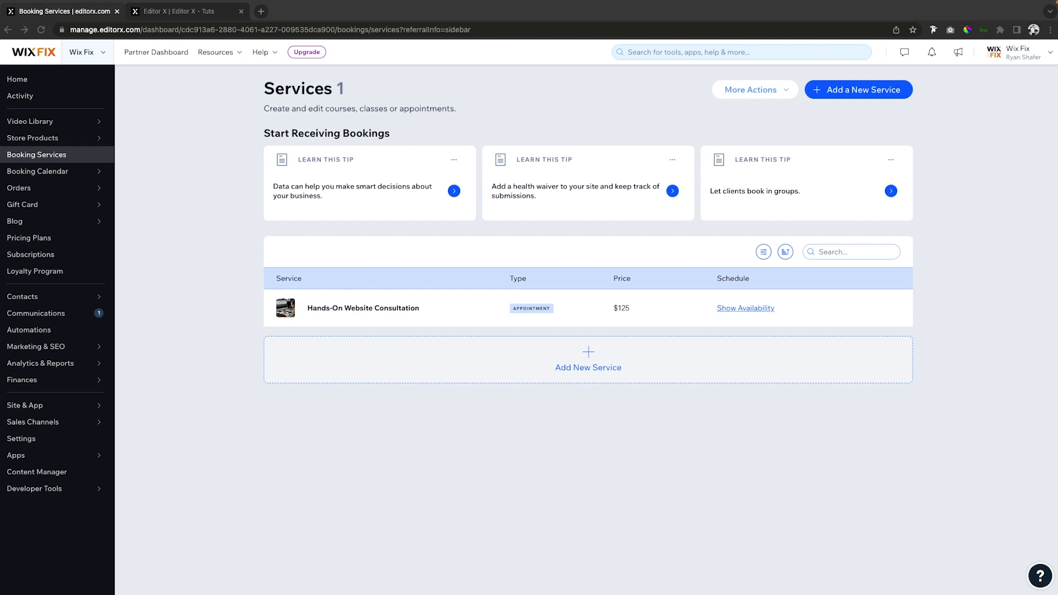
mouse_move(452, 311)
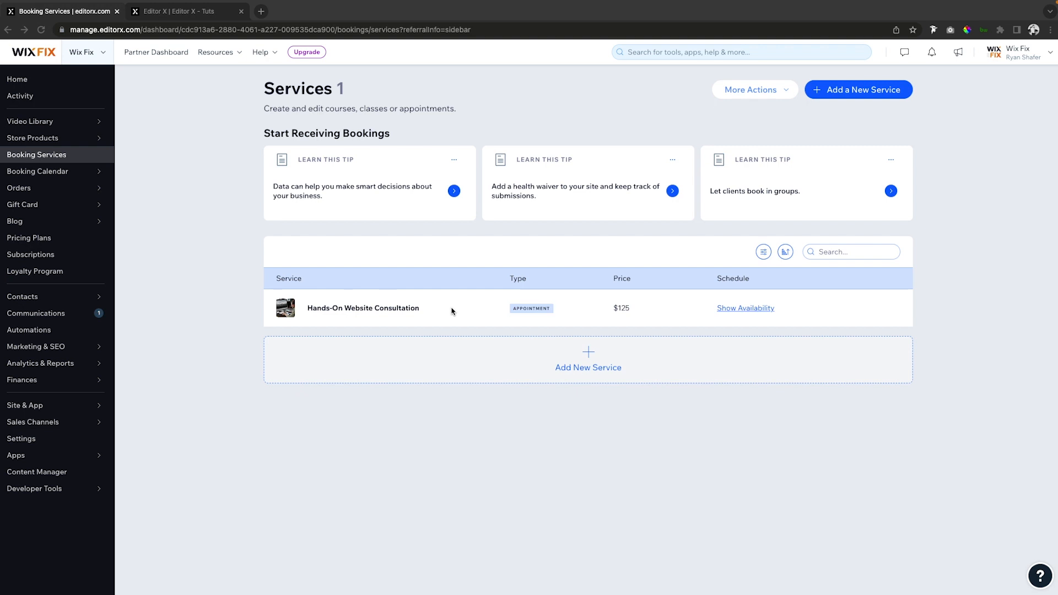
mouse_move(622, 256)
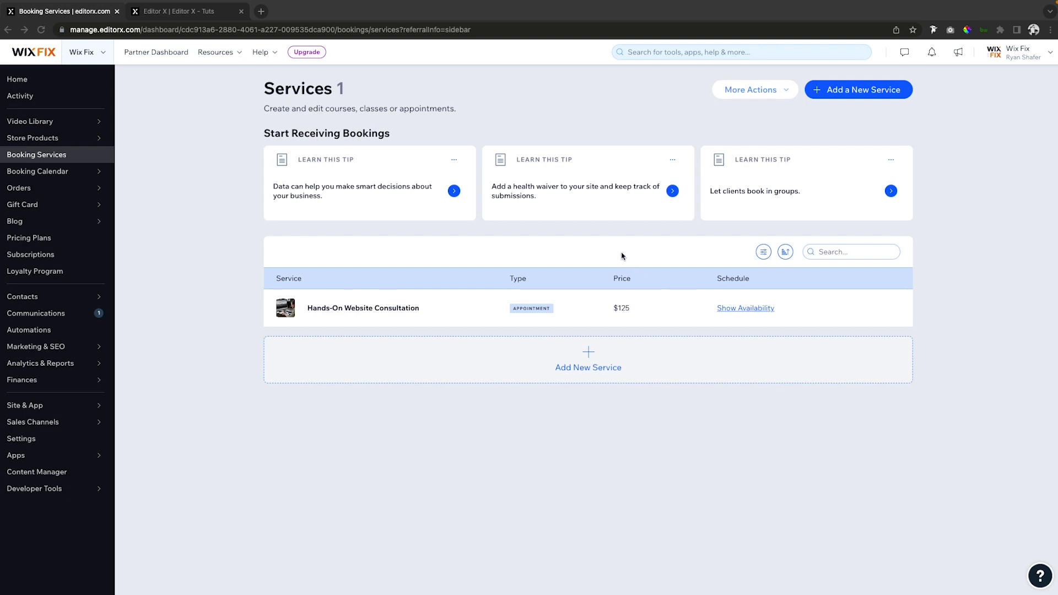
mouse_move(643, 253)
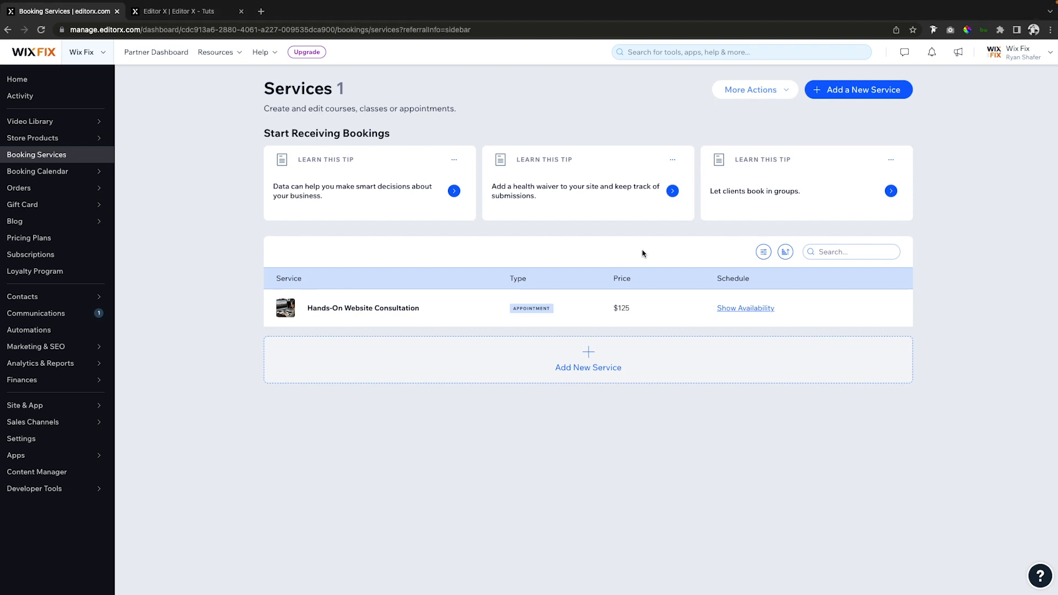
mouse_move(188, 158)
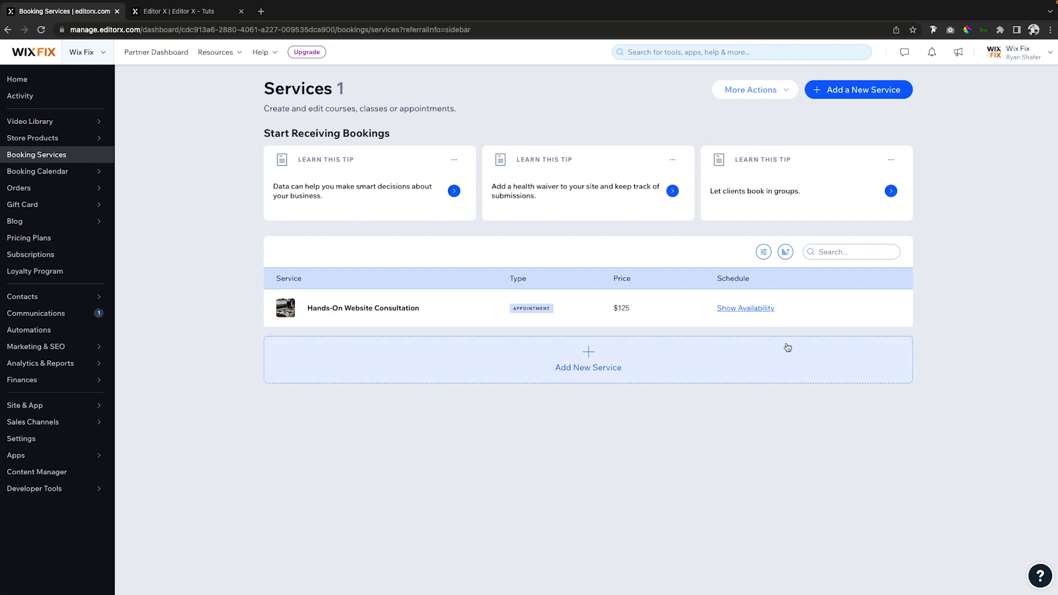
click(754, 89)
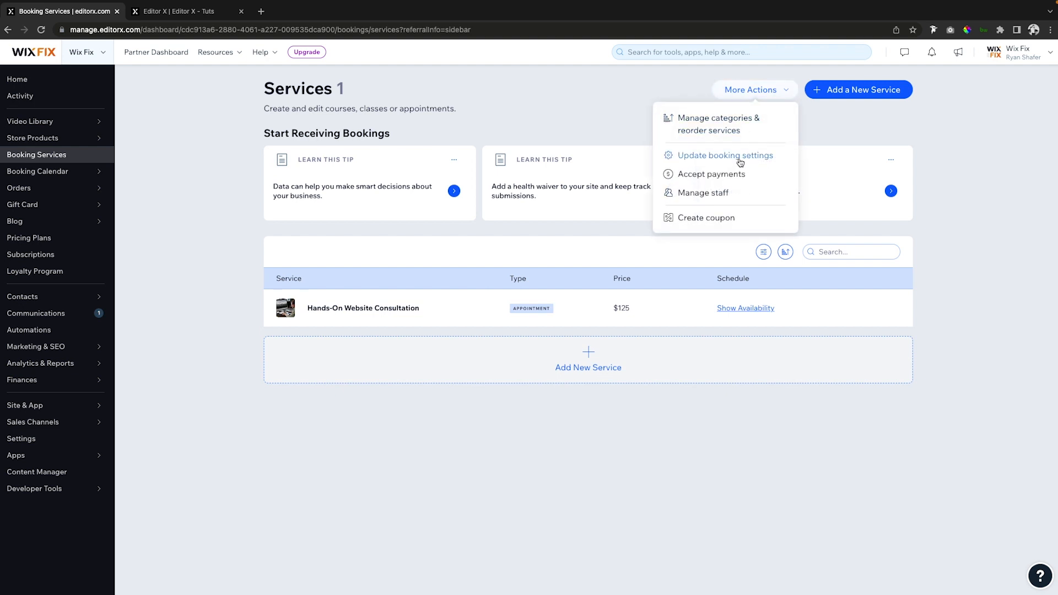
click(706, 217)
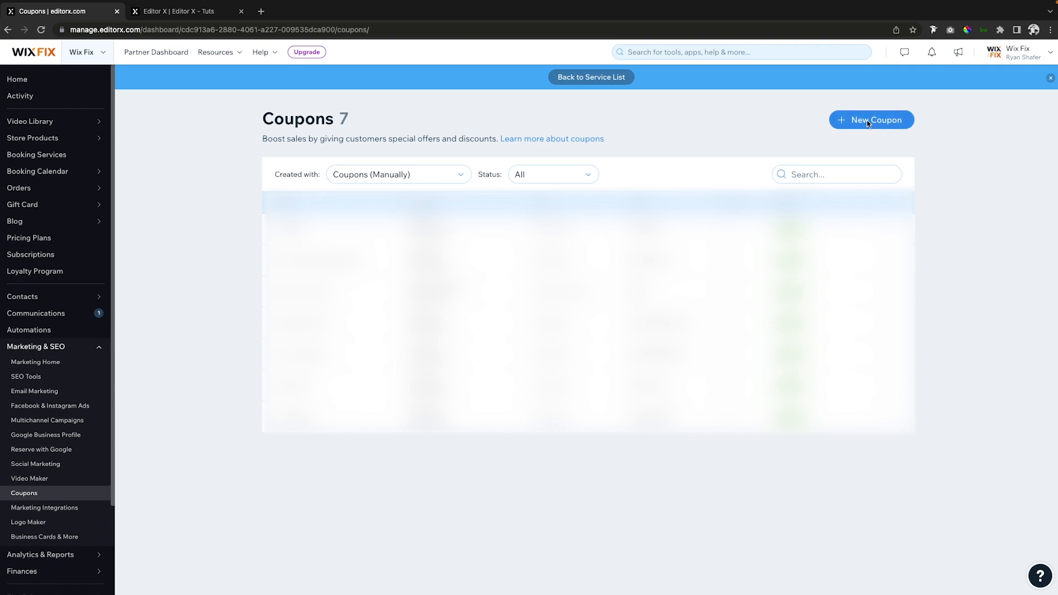
click(871, 119)
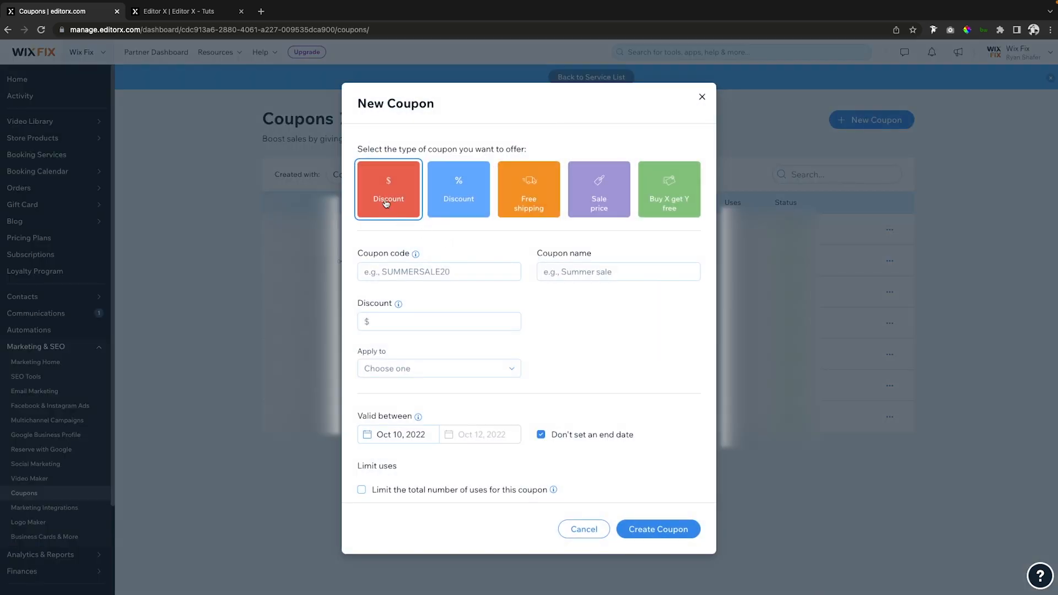
Choose the $ Discount type and enter the coupon code DEC2022CONSULT.
click(459, 189)
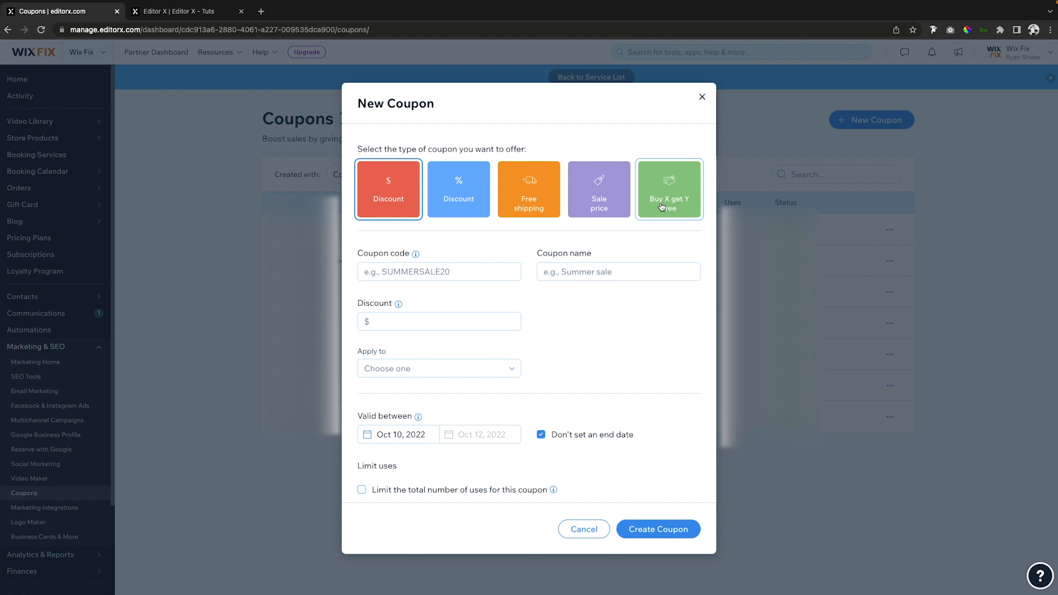
click(388, 189)
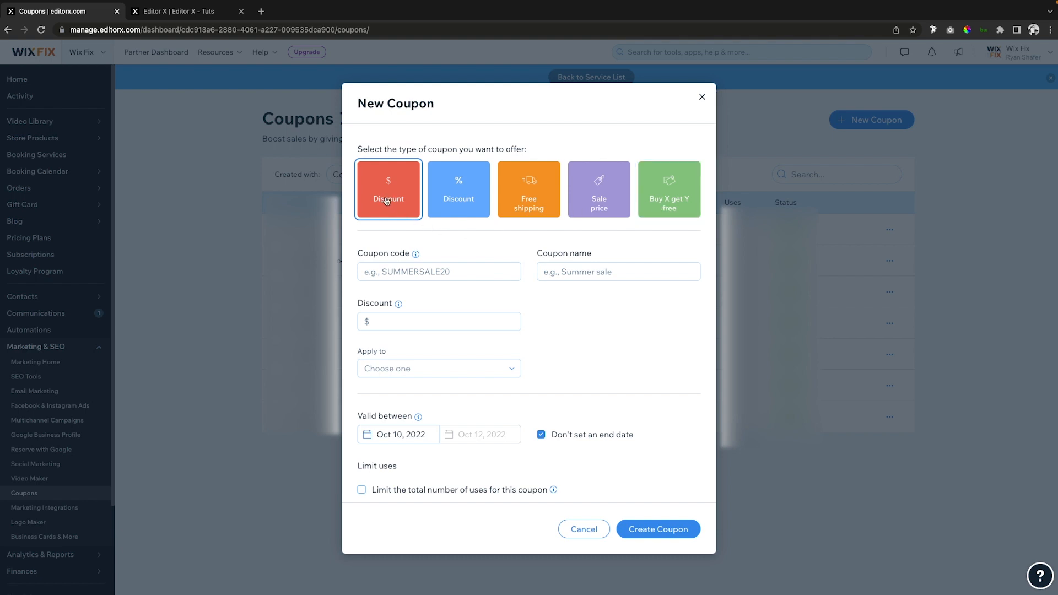
click(438, 271)
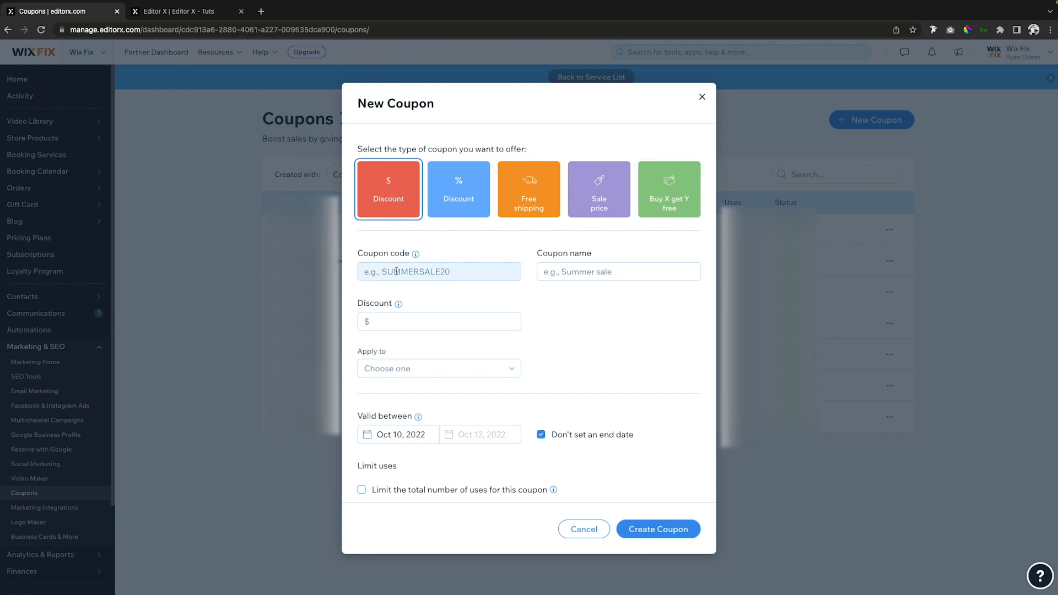
click(439, 271)
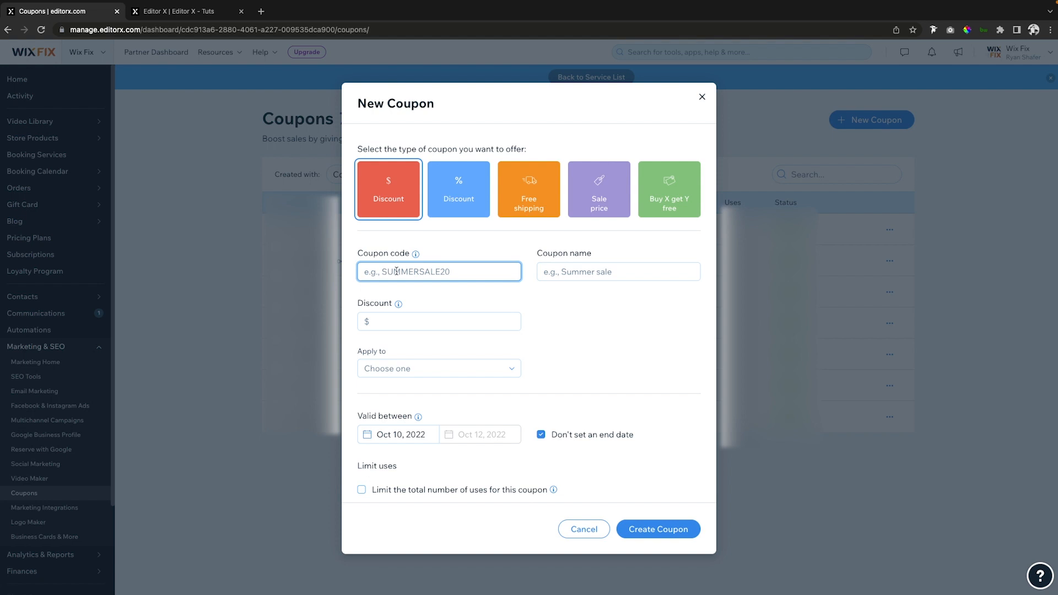
text(DEC2022CONSULT)
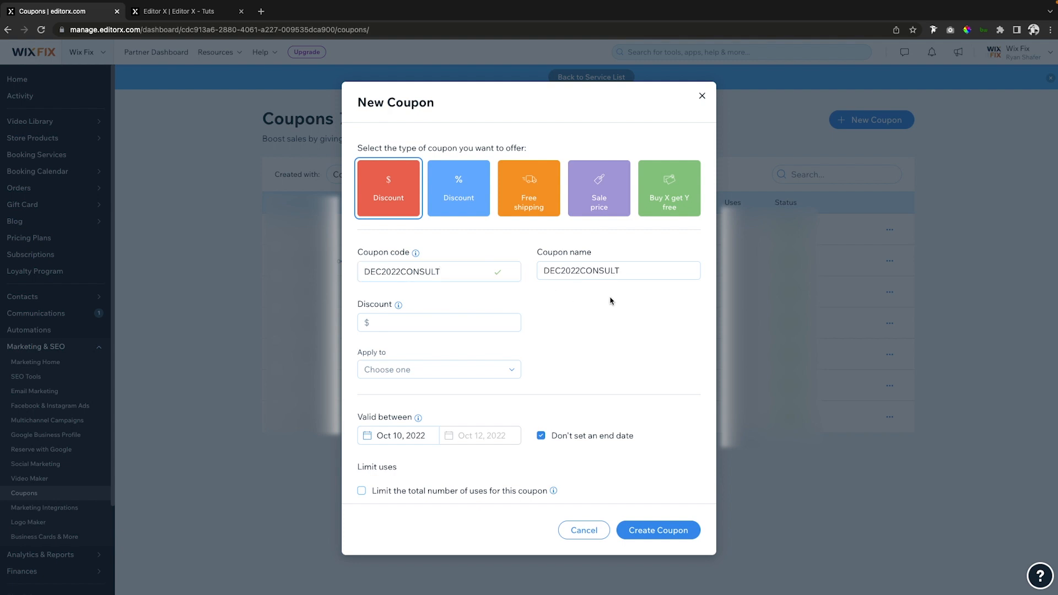
Name the coupon 'December 2022 Consultation' and set the discount to 25.
click(617, 272)
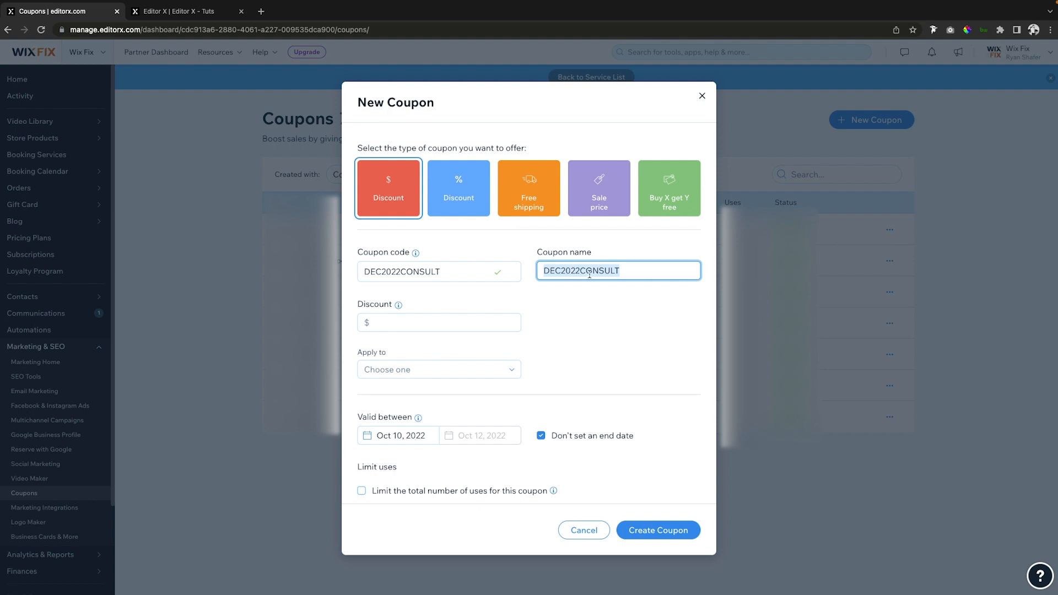
text(December 2022)
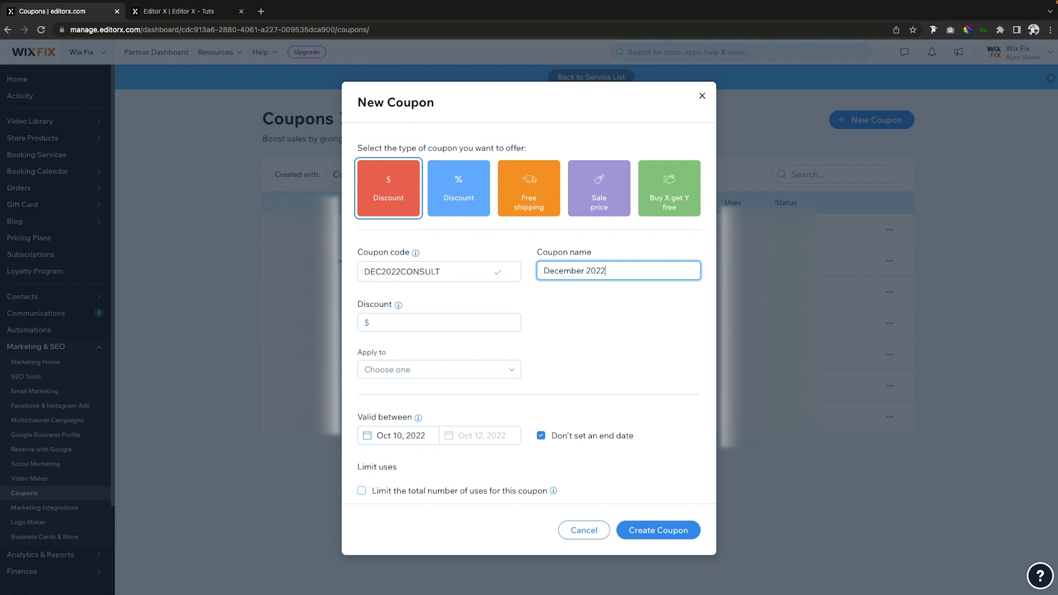
text(Consult)
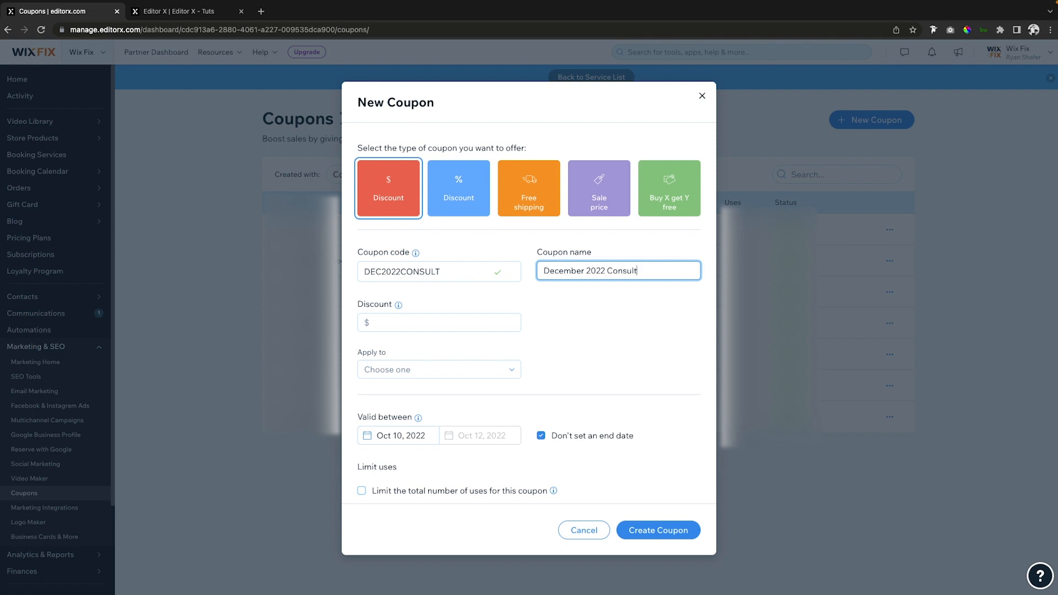
text(ation)
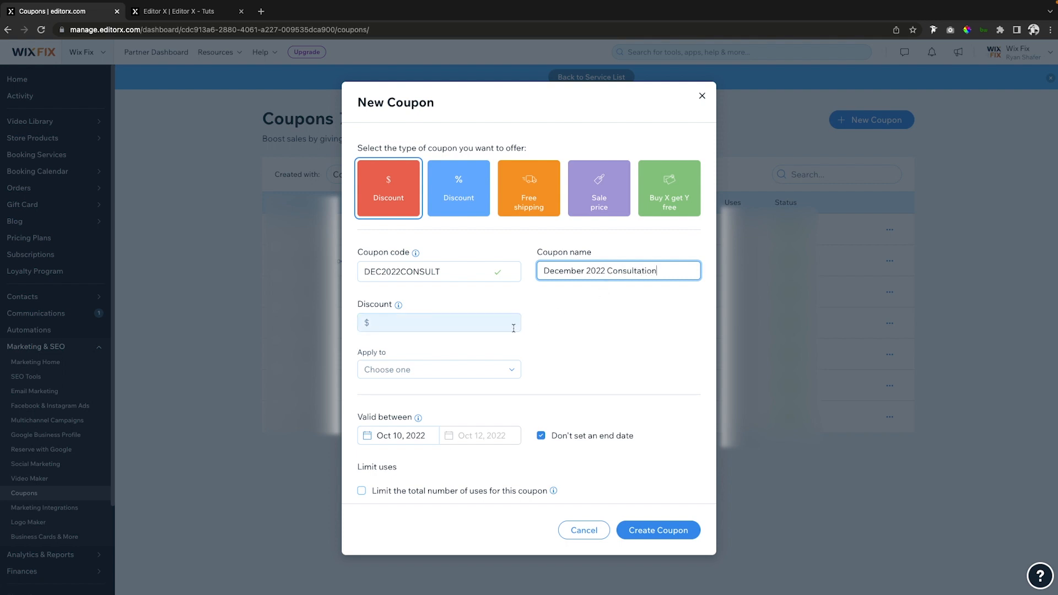
click(438, 322)
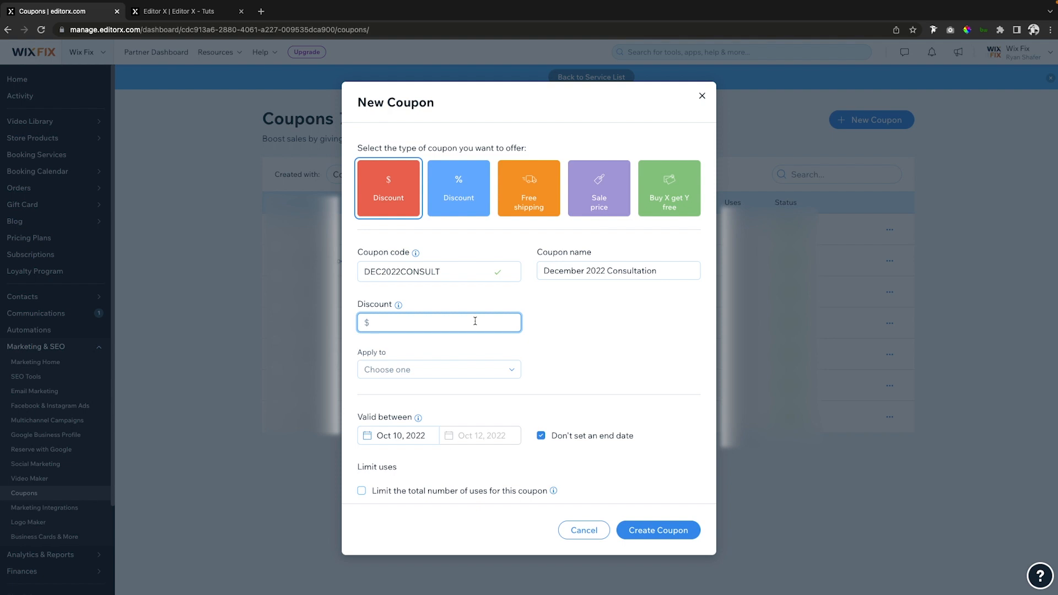
text(25)
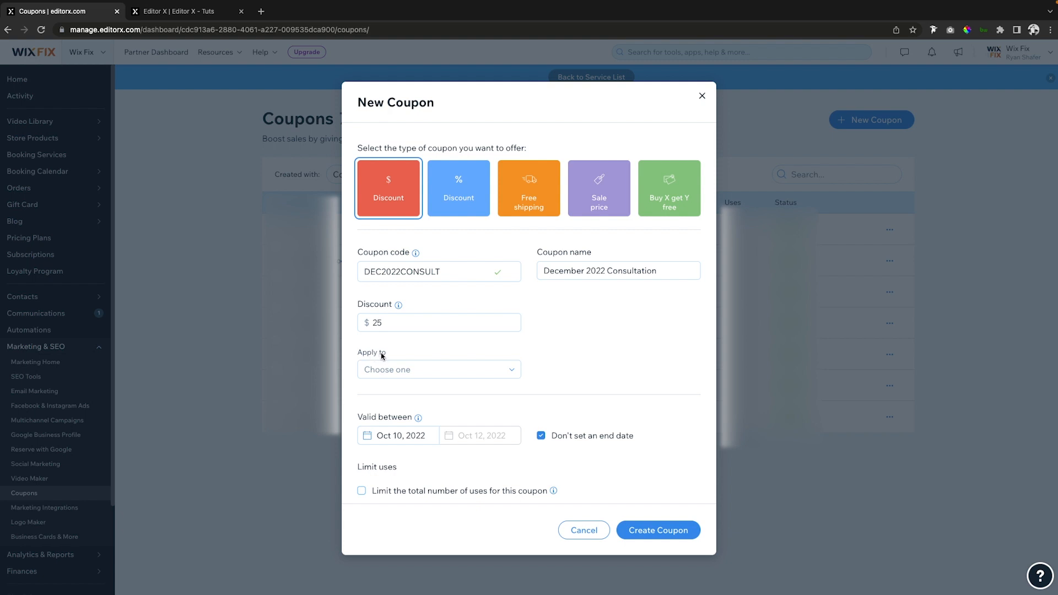
mouse_move(394, 369)
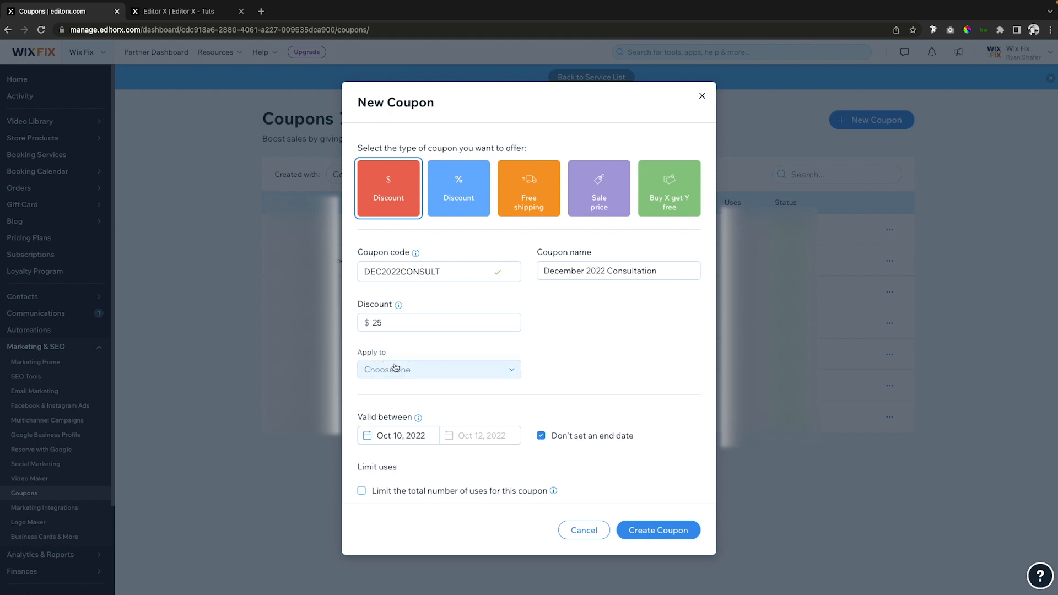
Apply the coupon to a specific service: Hands-On Website Consultation.
click(437, 369)
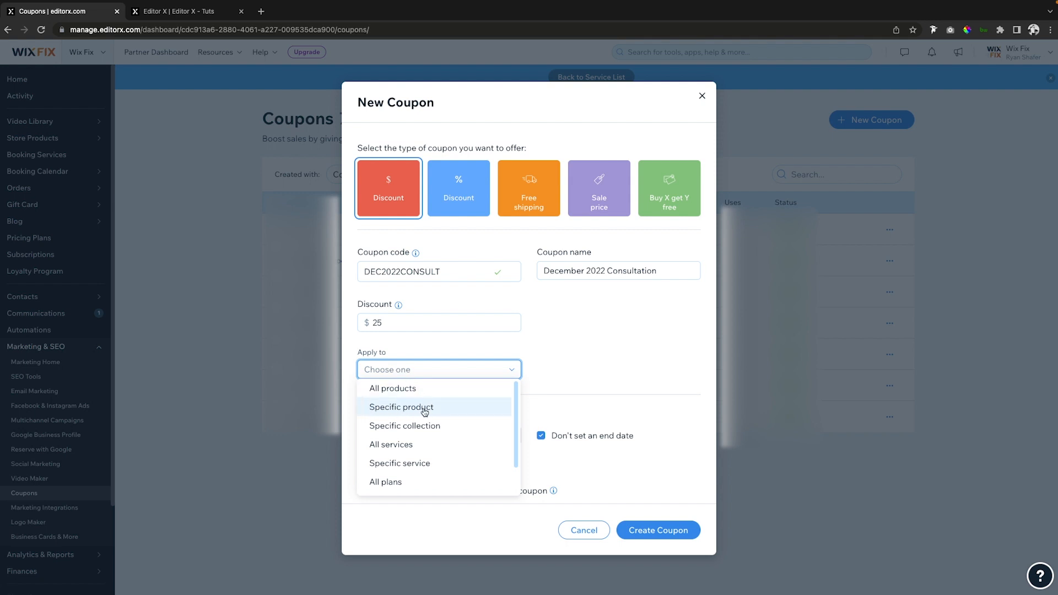
scroll(down, 3)
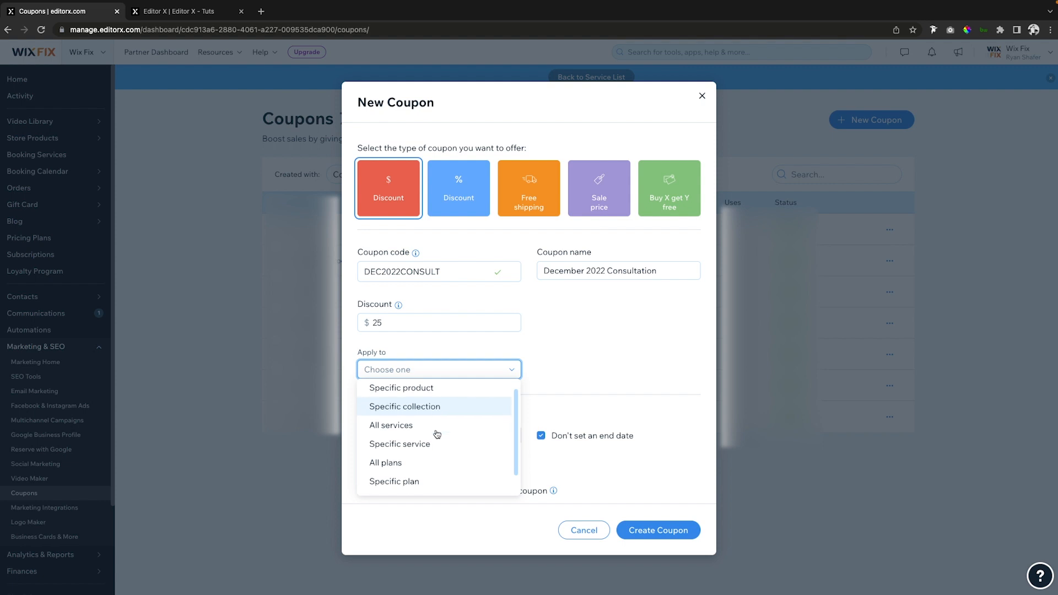
mouse_move(399, 443)
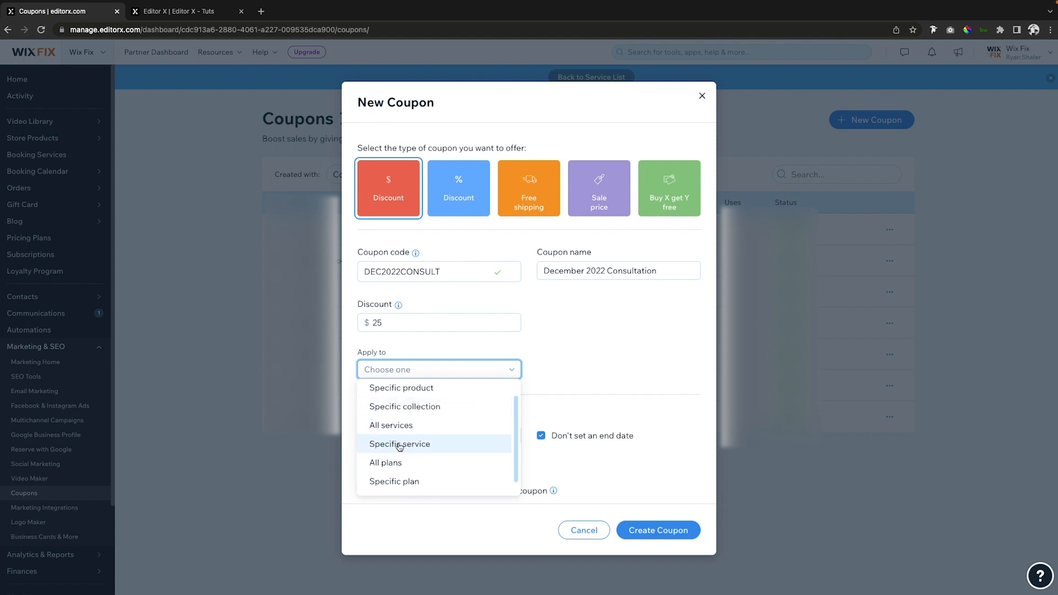
mouse_move(429, 447)
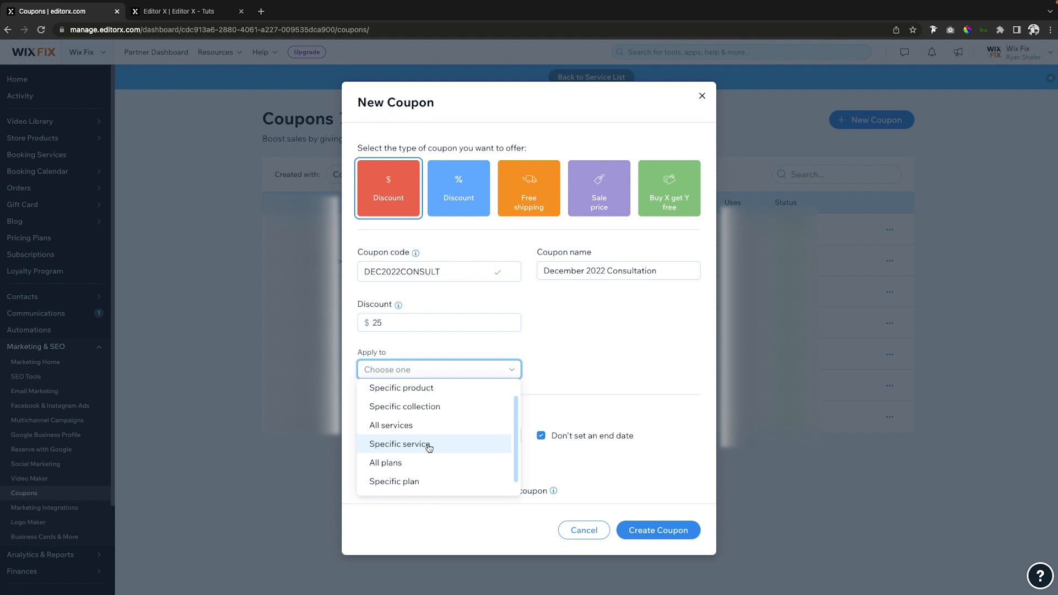
mouse_move(419, 441)
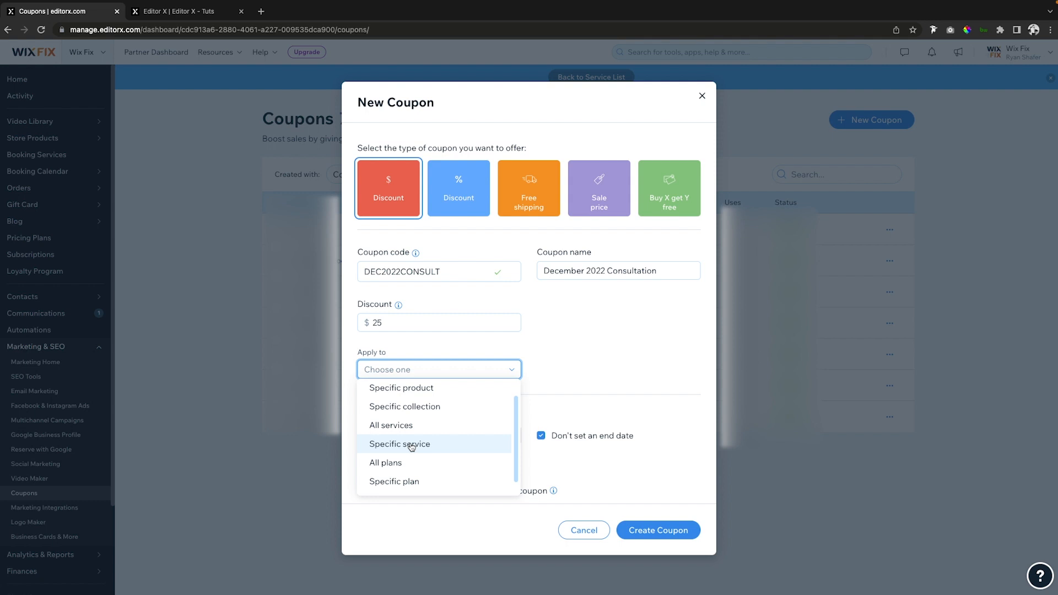
click(399, 444)
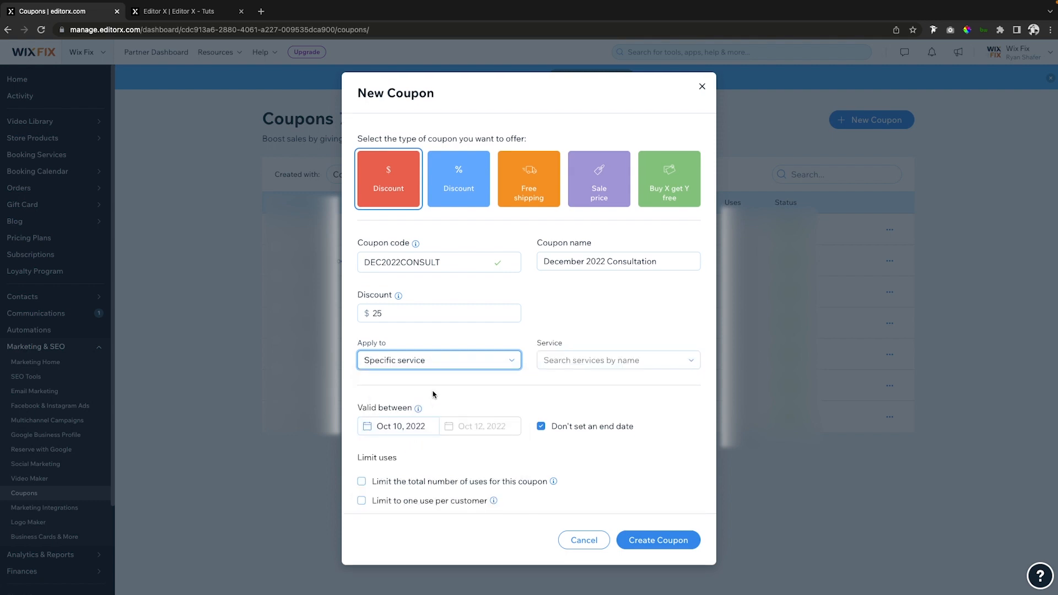
click(616, 359)
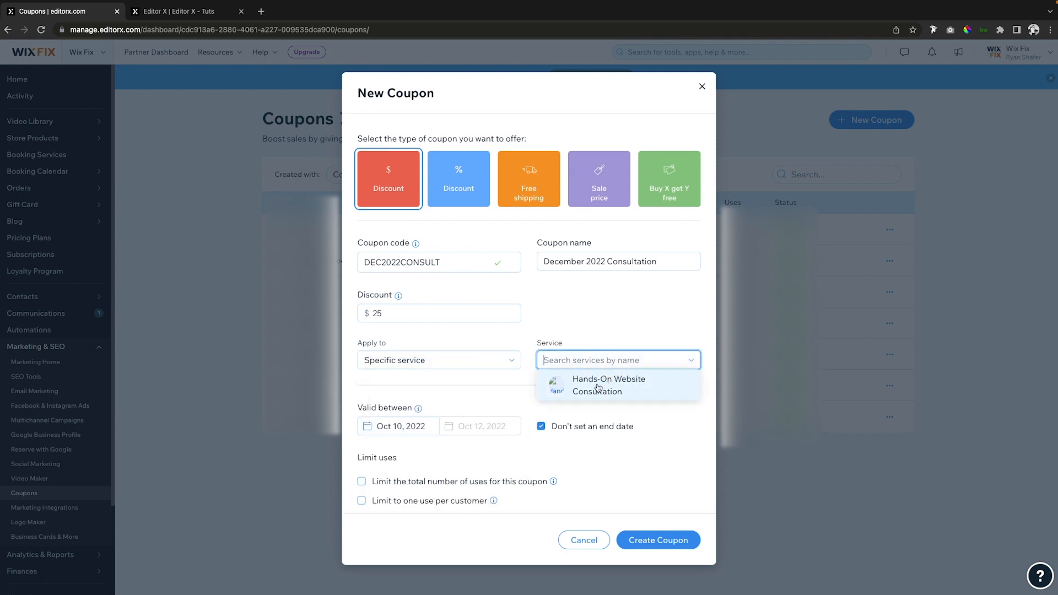
click(609, 385)
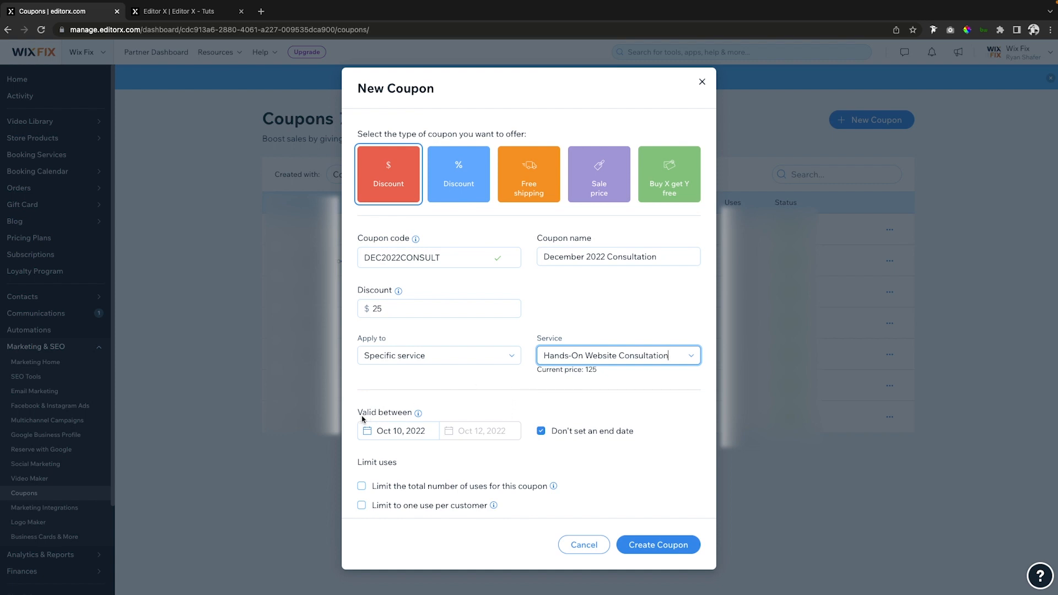
click(398, 431)
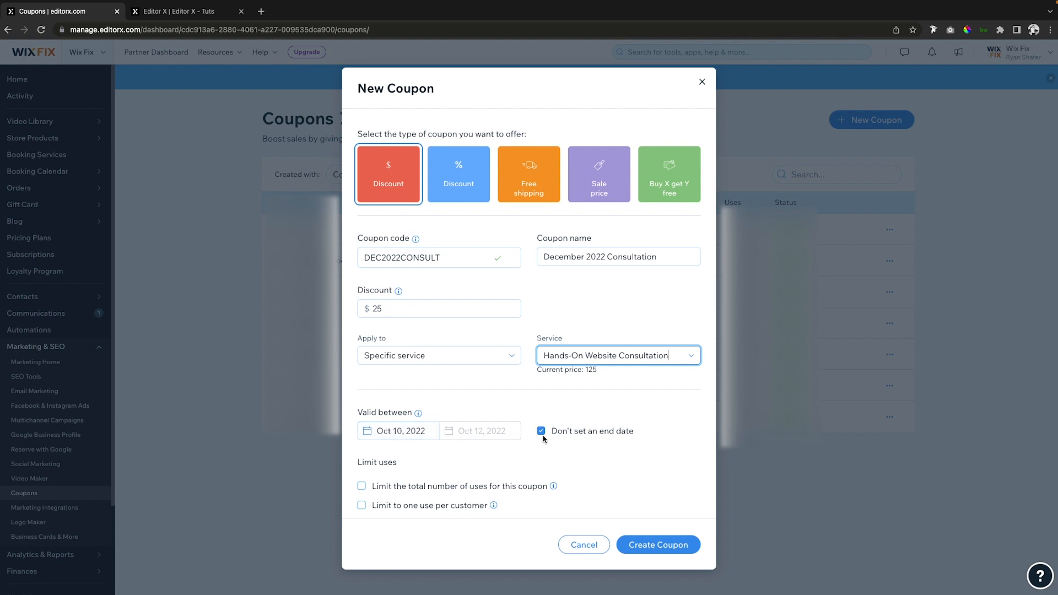
Set the coupon's end date to December 31, 2022.
click(540, 431)
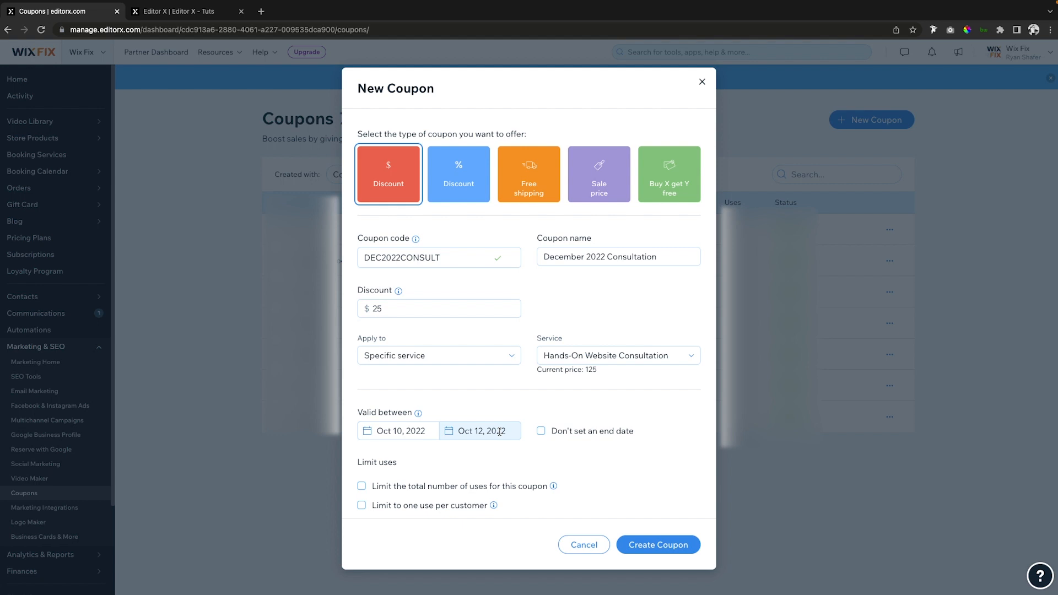
click(479, 431)
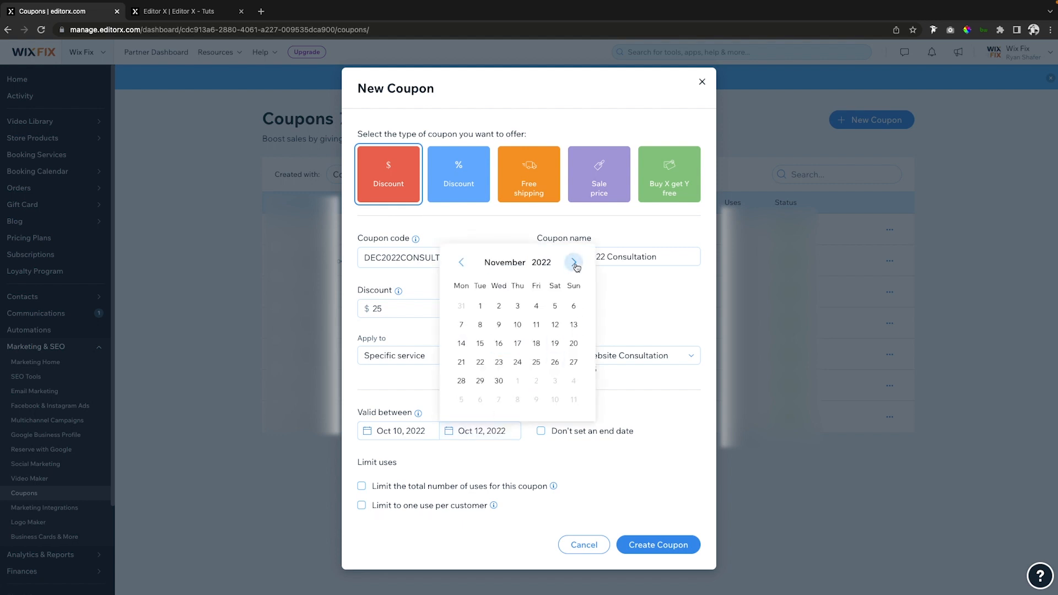
click(575, 262)
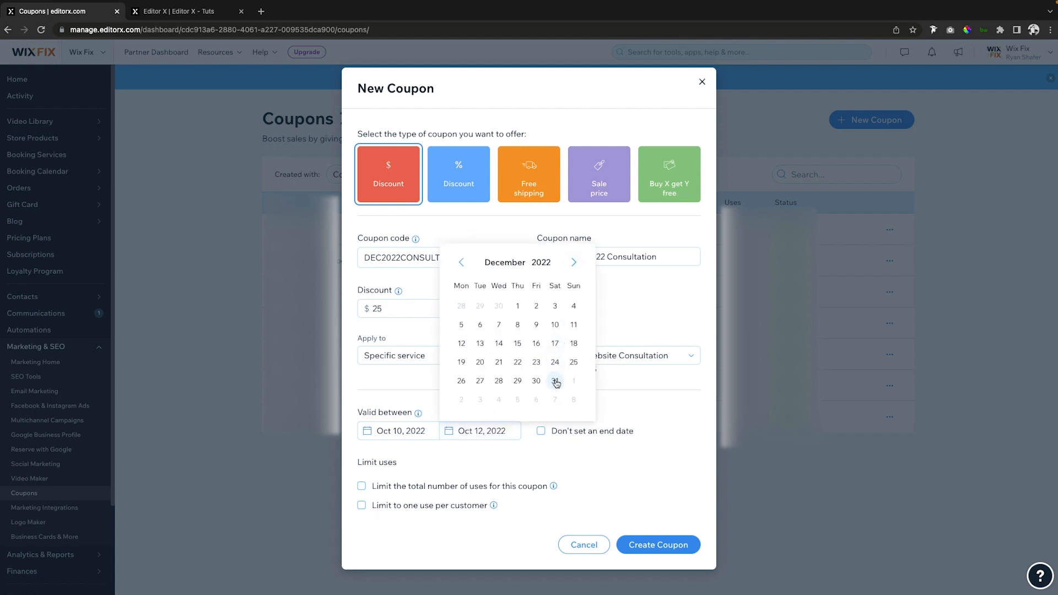
click(555, 381)
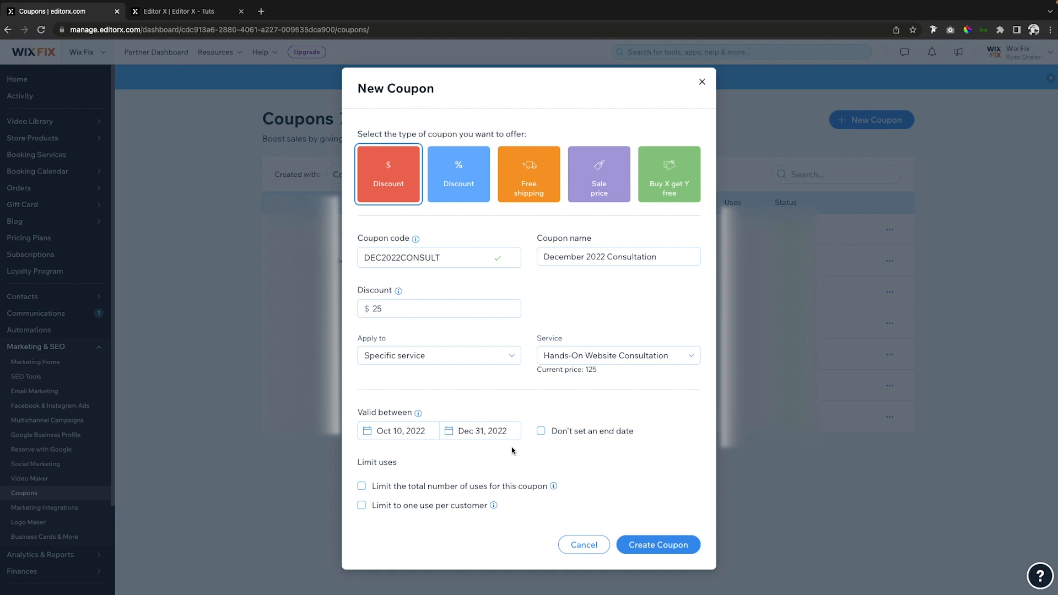
mouse_move(472, 446)
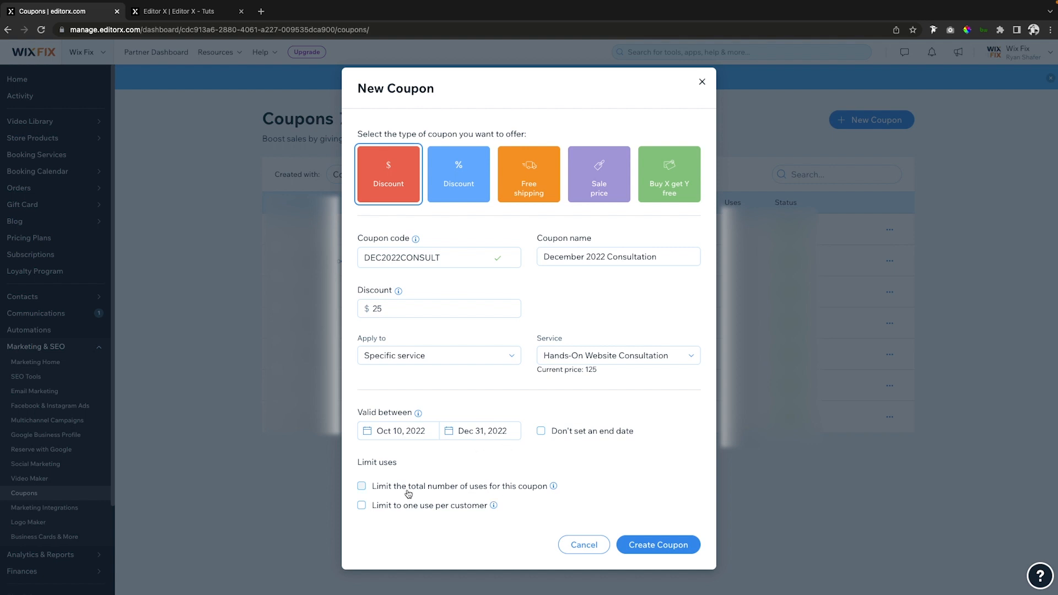
mouse_move(490, 493)
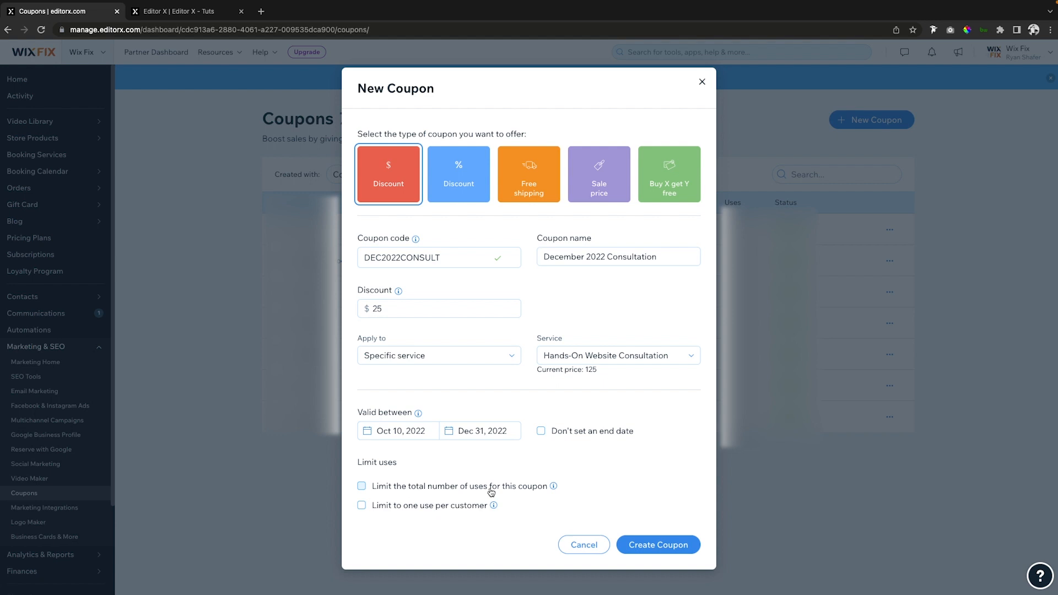
Try the one-use-per-customer limit, then leave usage limits unset.
click(363, 487)
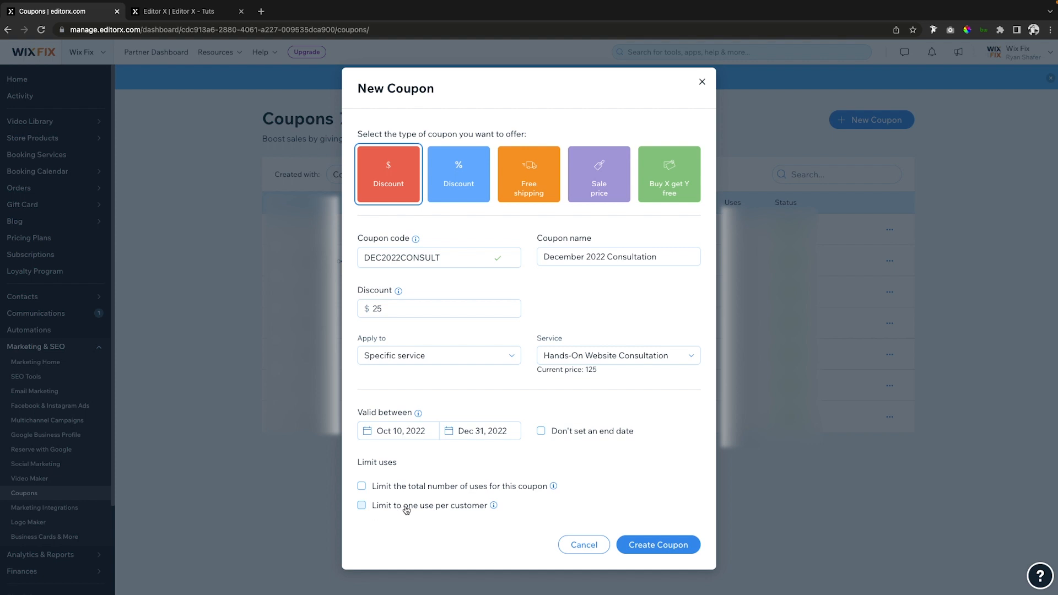
click(362, 505)
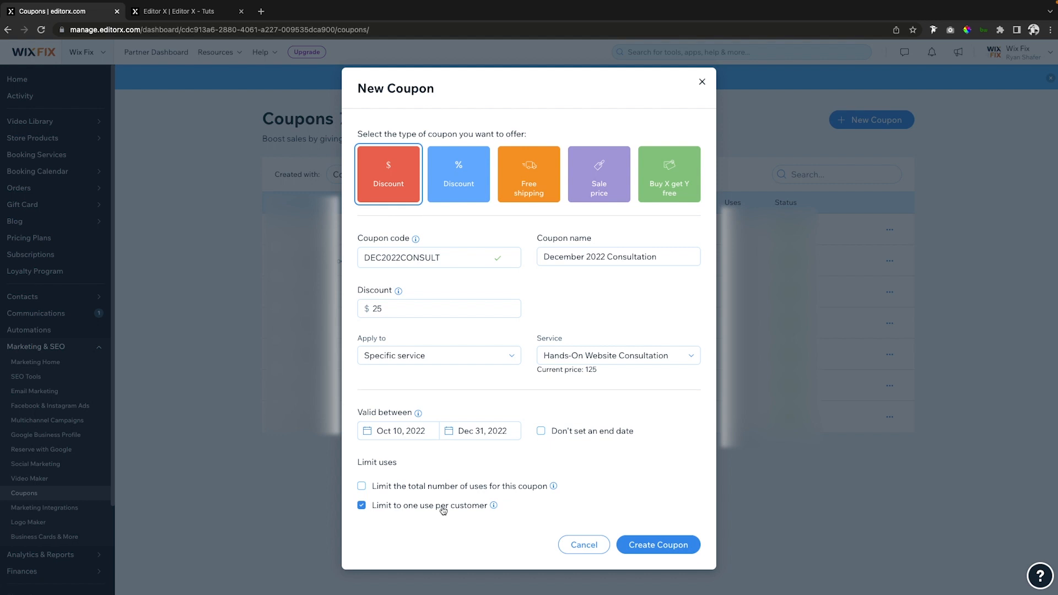
mouse_move(521, 511)
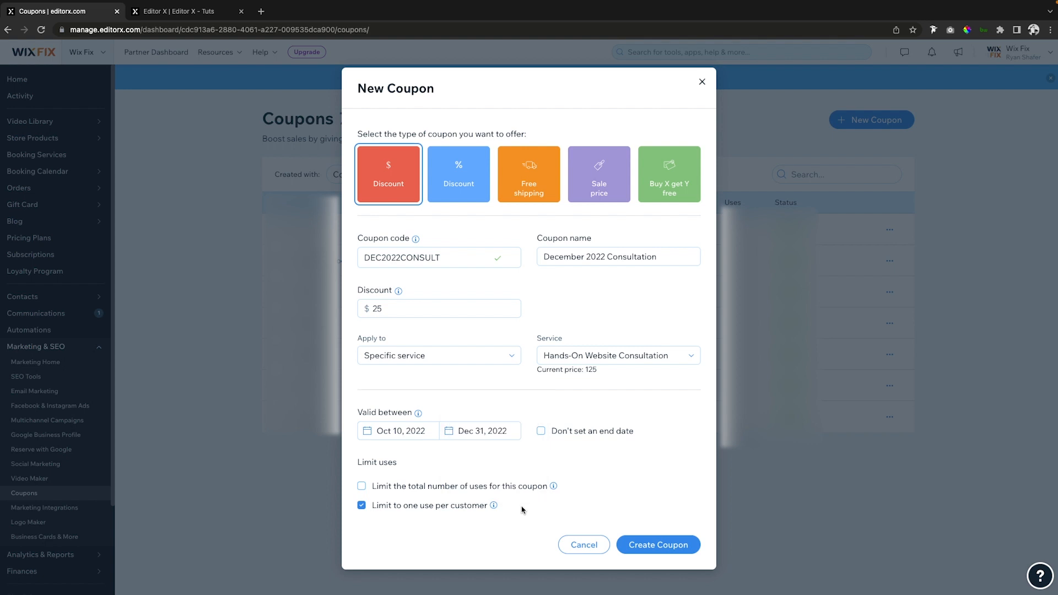
click(362, 505)
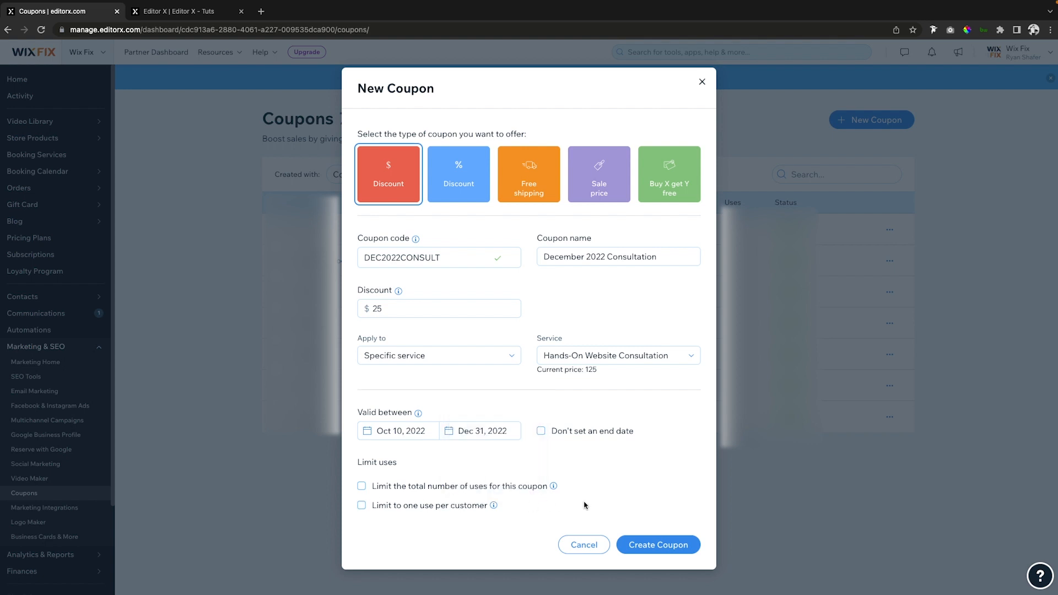
mouse_move(605, 506)
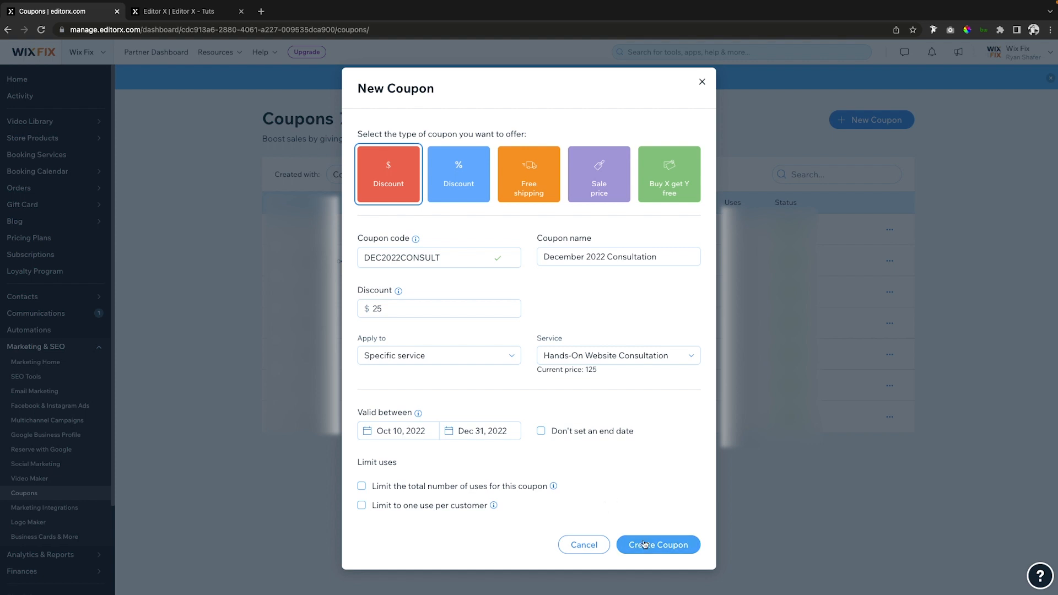
Create the coupon so DEC2022CONSULT appears active in the Coupons list.
click(657, 545)
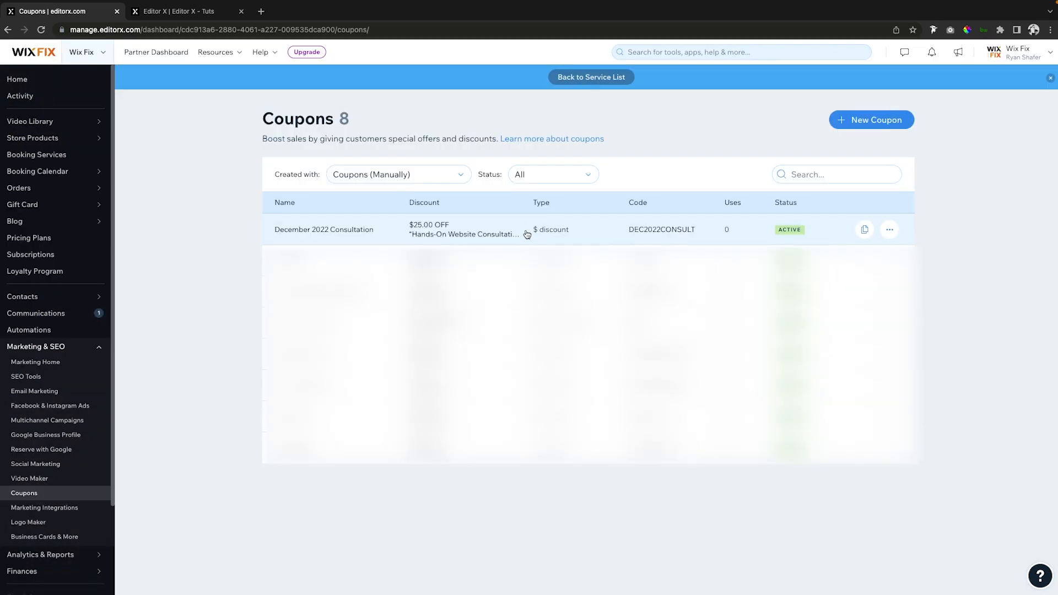
mouse_move(636, 238)
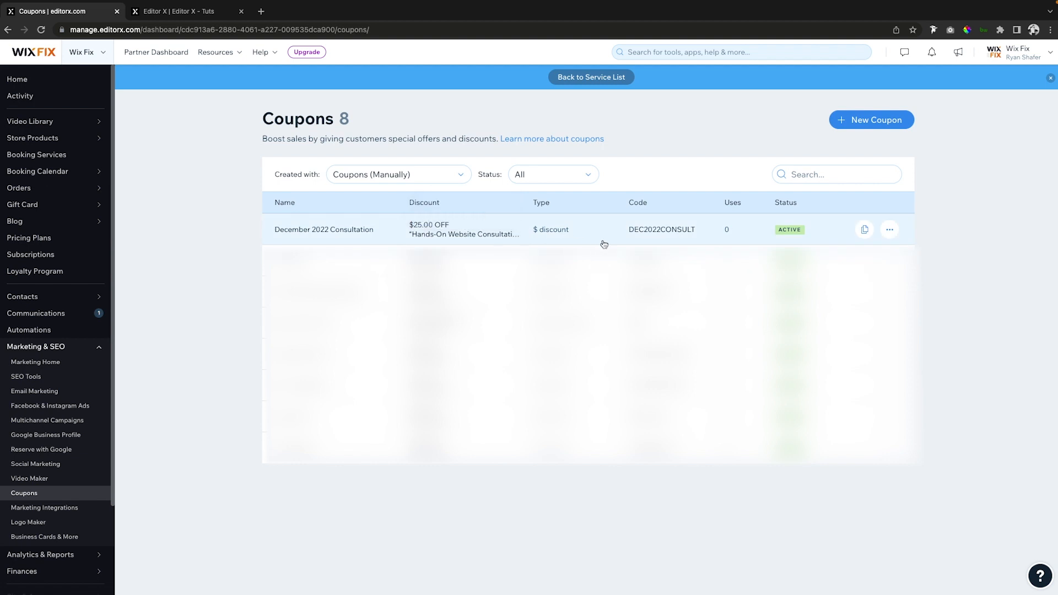
mouse_move(819, 239)
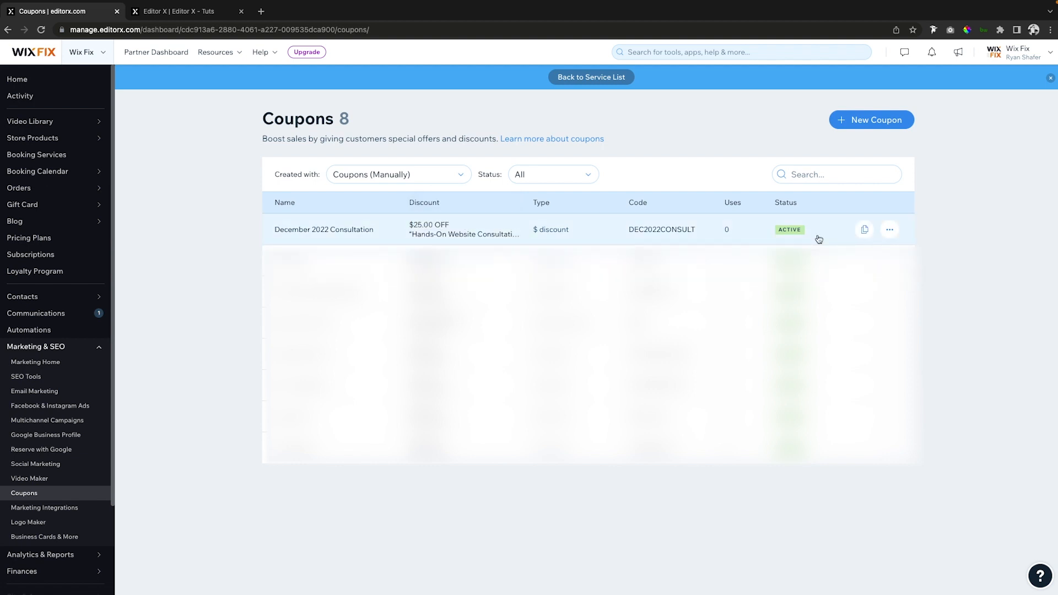